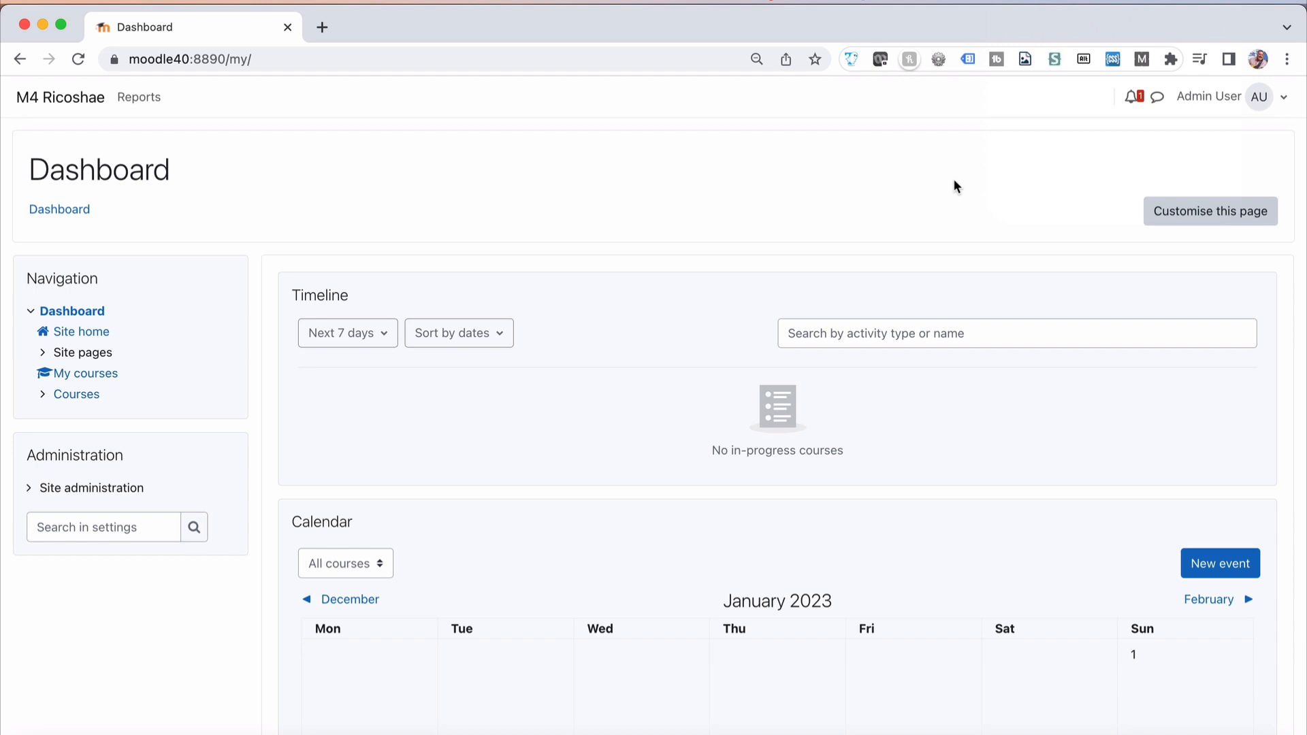
{"action": "mouse_move", "coordinate": [647, 115]}
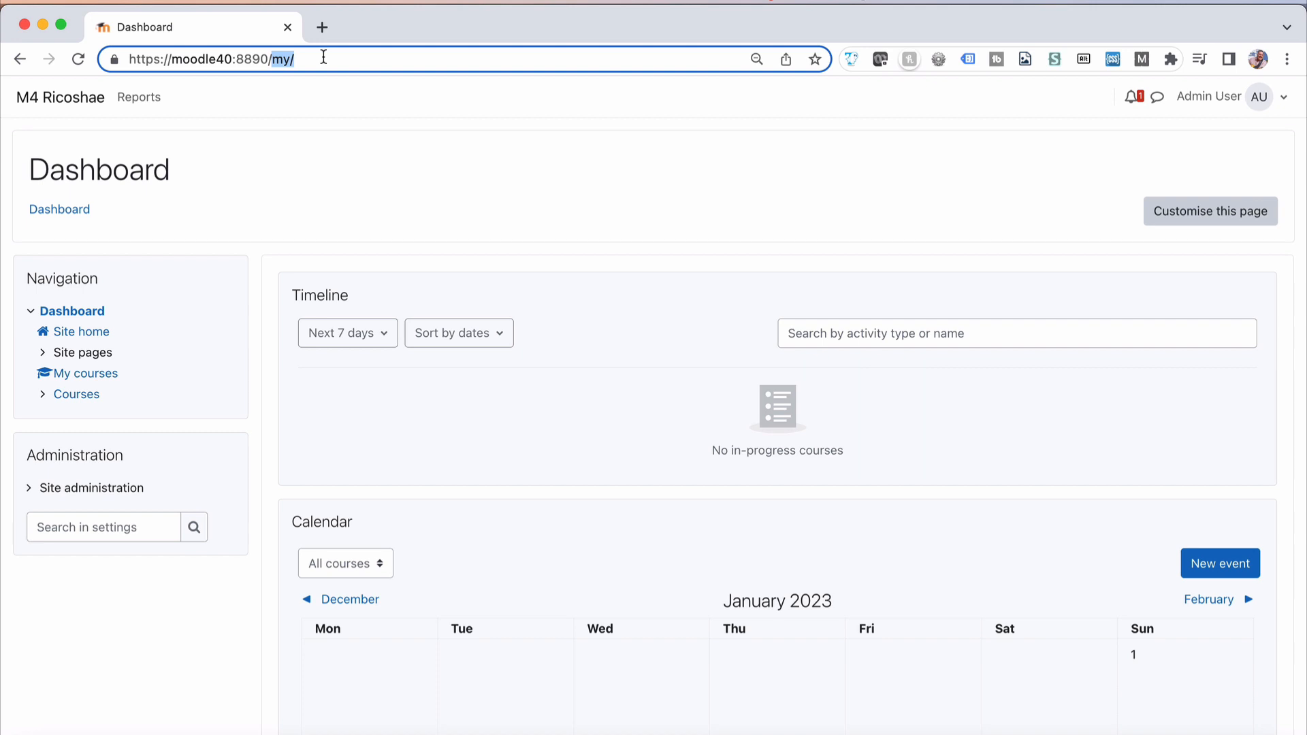
Load moodle40:8890/local/ricoshae_demo/, then select the M4 Ricoshae site name.
{"action": "type", "text": "moodle40:8890/local/ricoshae_demo/"}
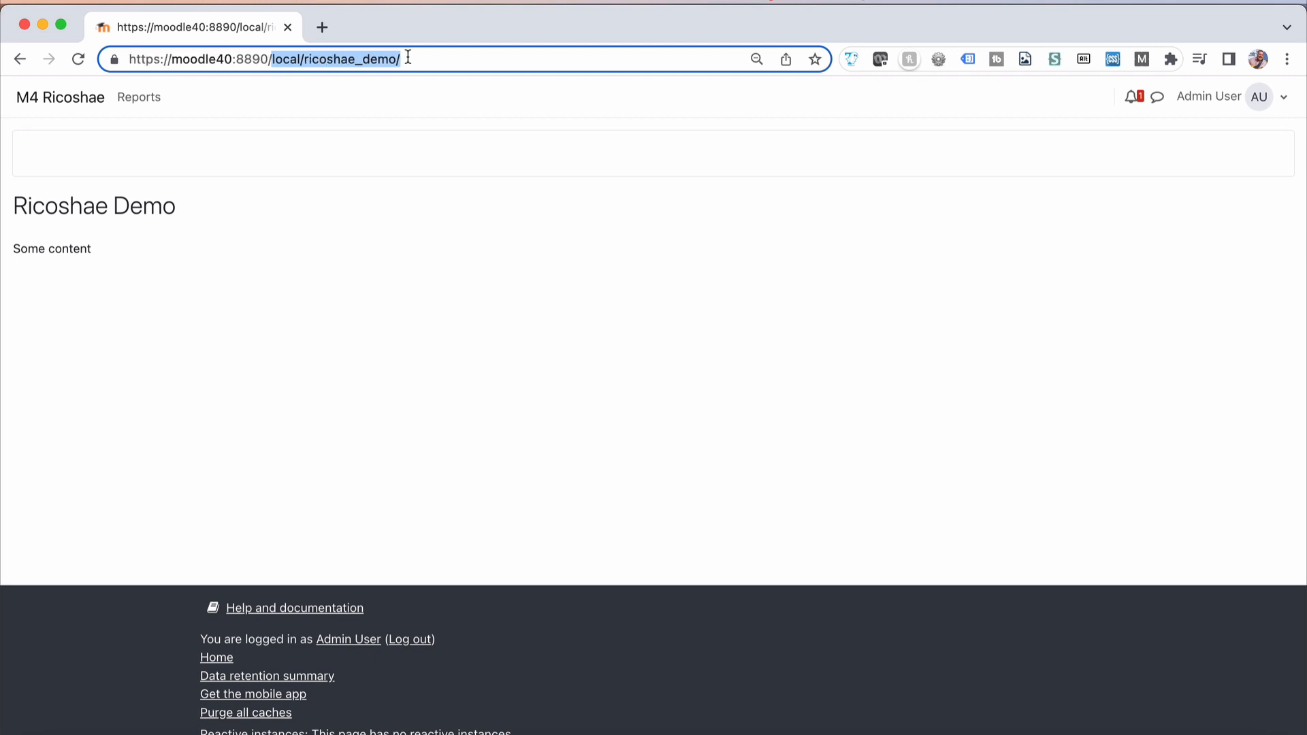
{"action": "left_click", "coordinate": [60, 97]}
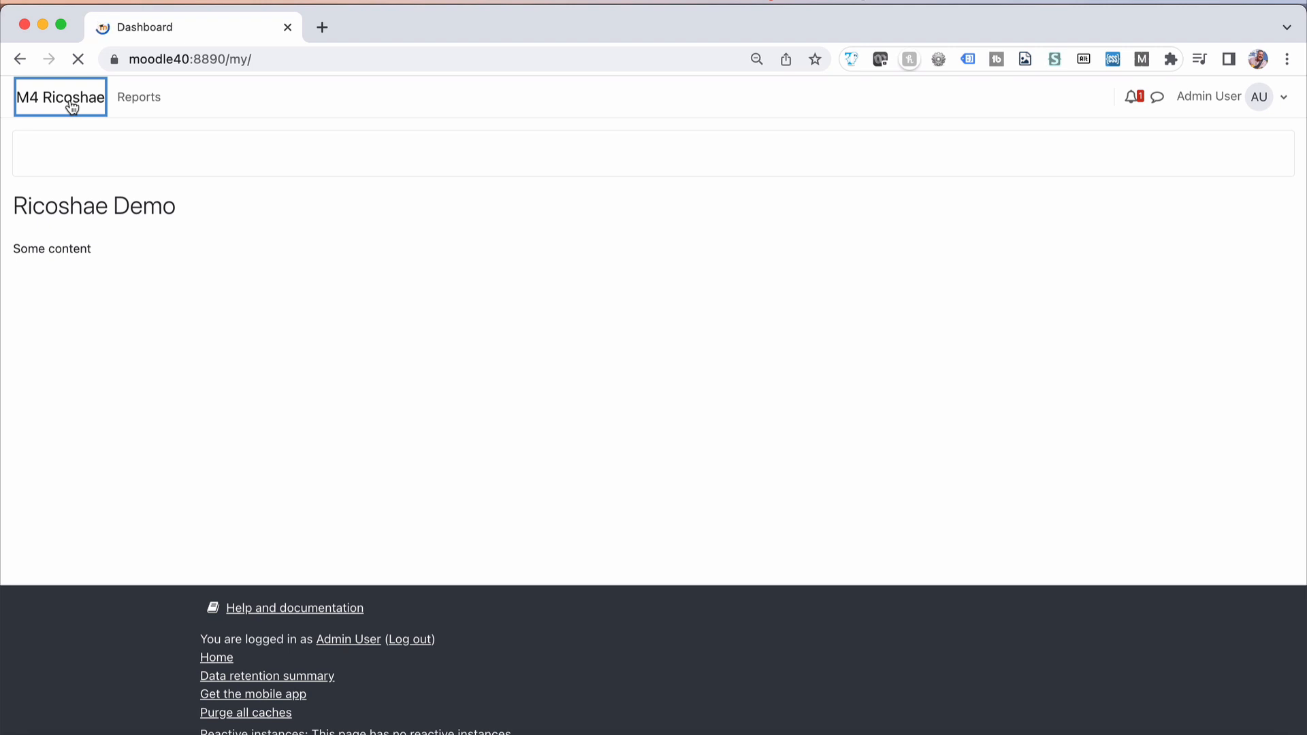
Return to the Dashboard via the site name and check its Navigation block.
{"action": "left_click", "coordinate": [60, 97]}
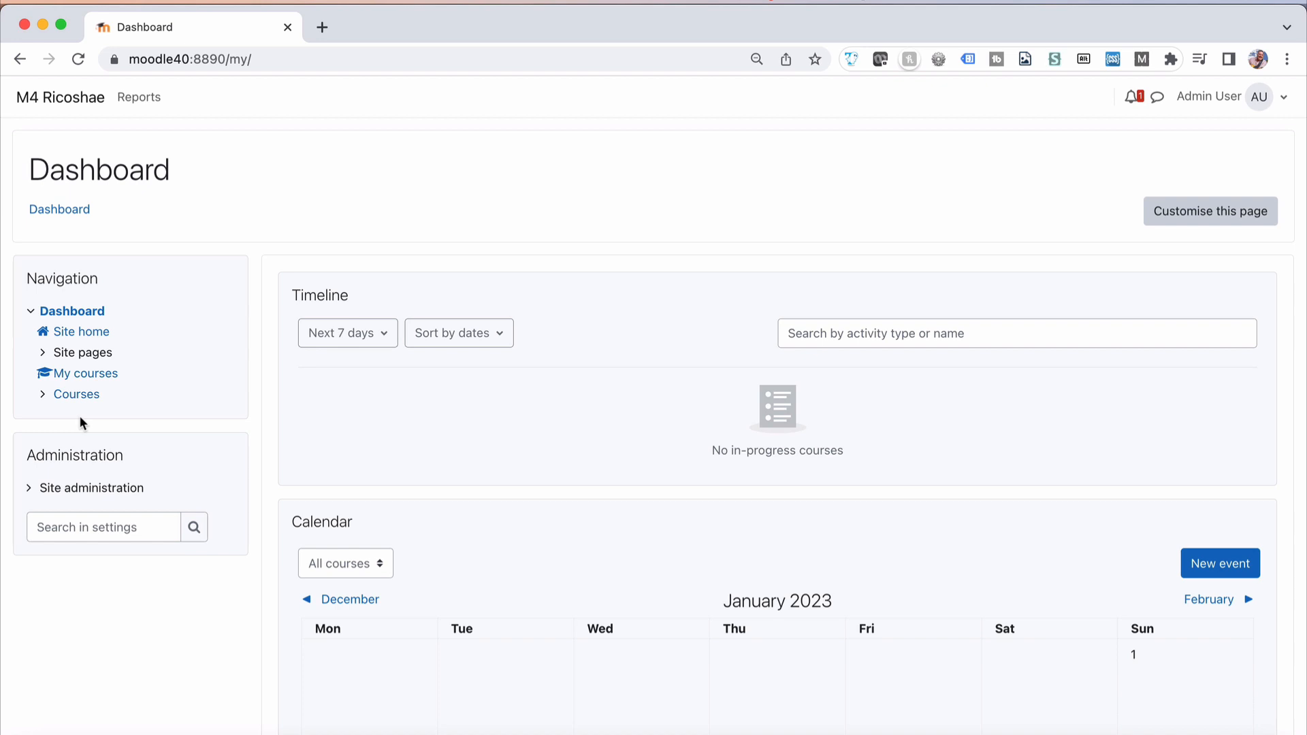
{"action": "mouse_move", "coordinate": [396, 231]}
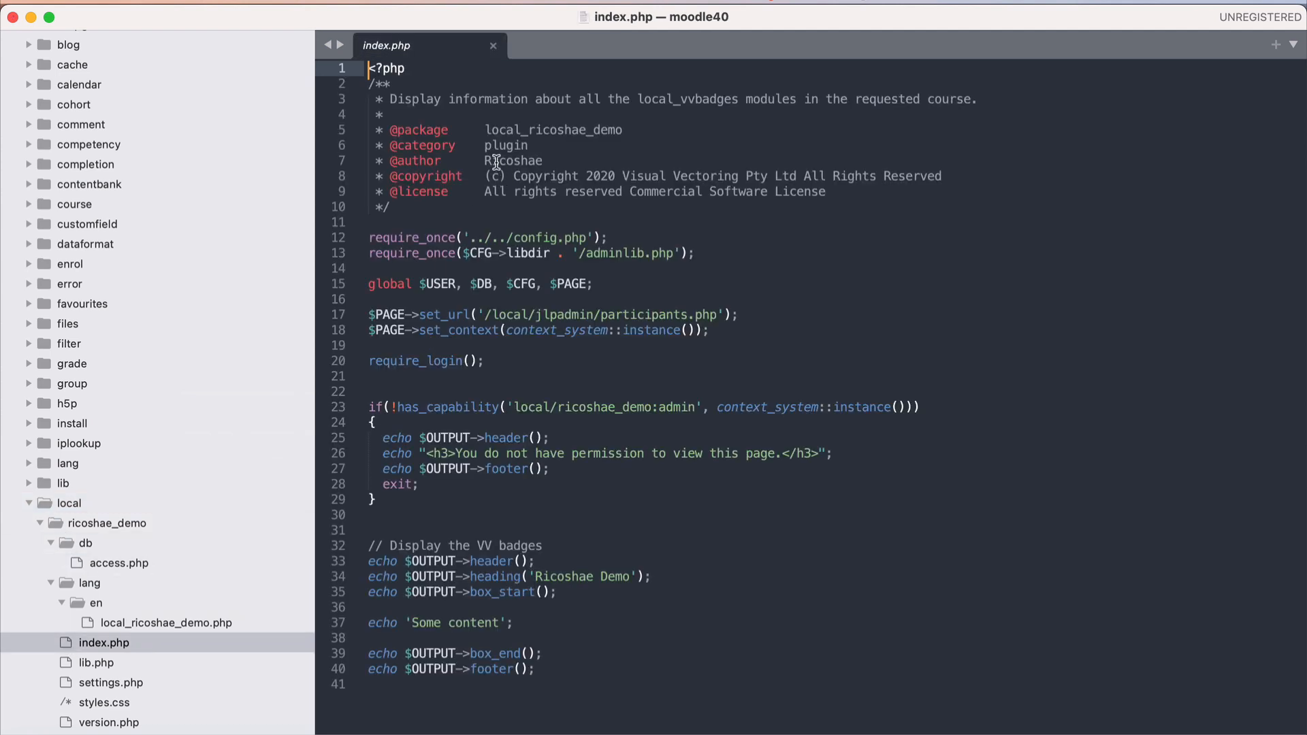
Review index.php's capability check, then open lib.php from the sidebar.
{"action": "left_click", "coordinate": [475, 191]}
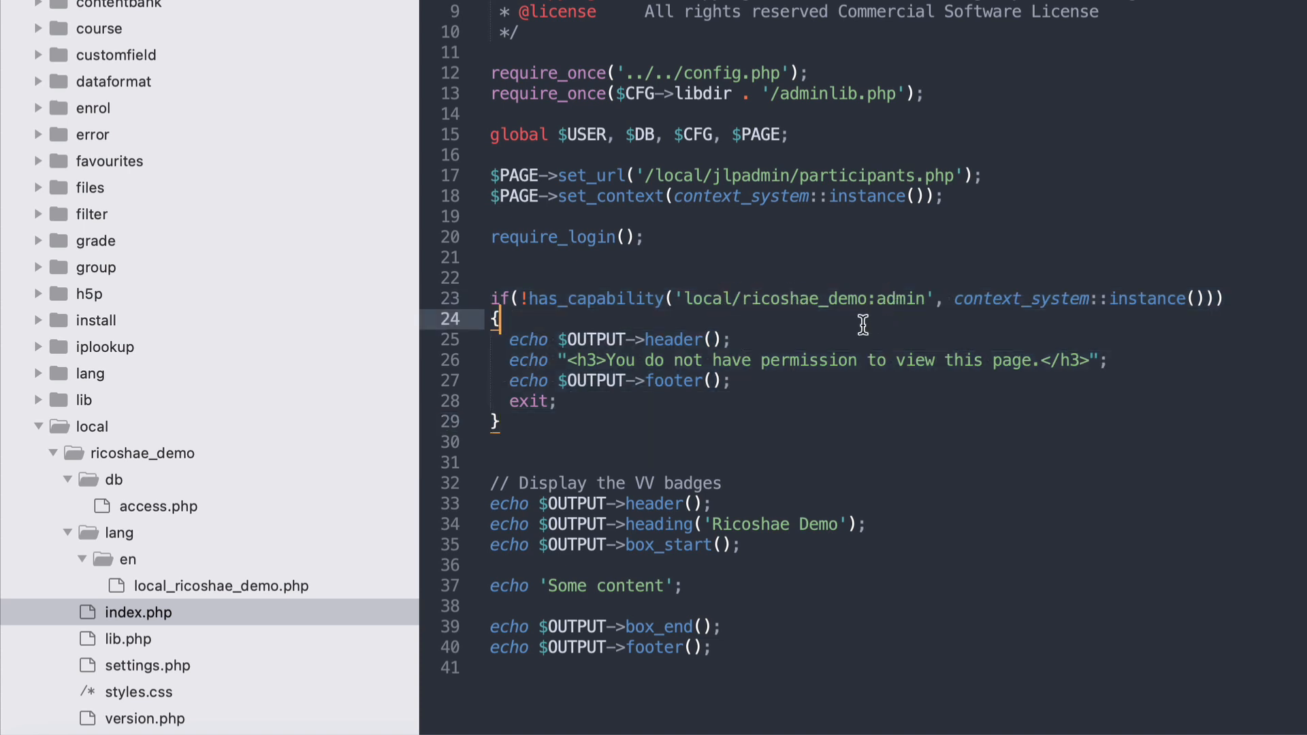
{"action": "mouse_move", "coordinate": [777, 334]}
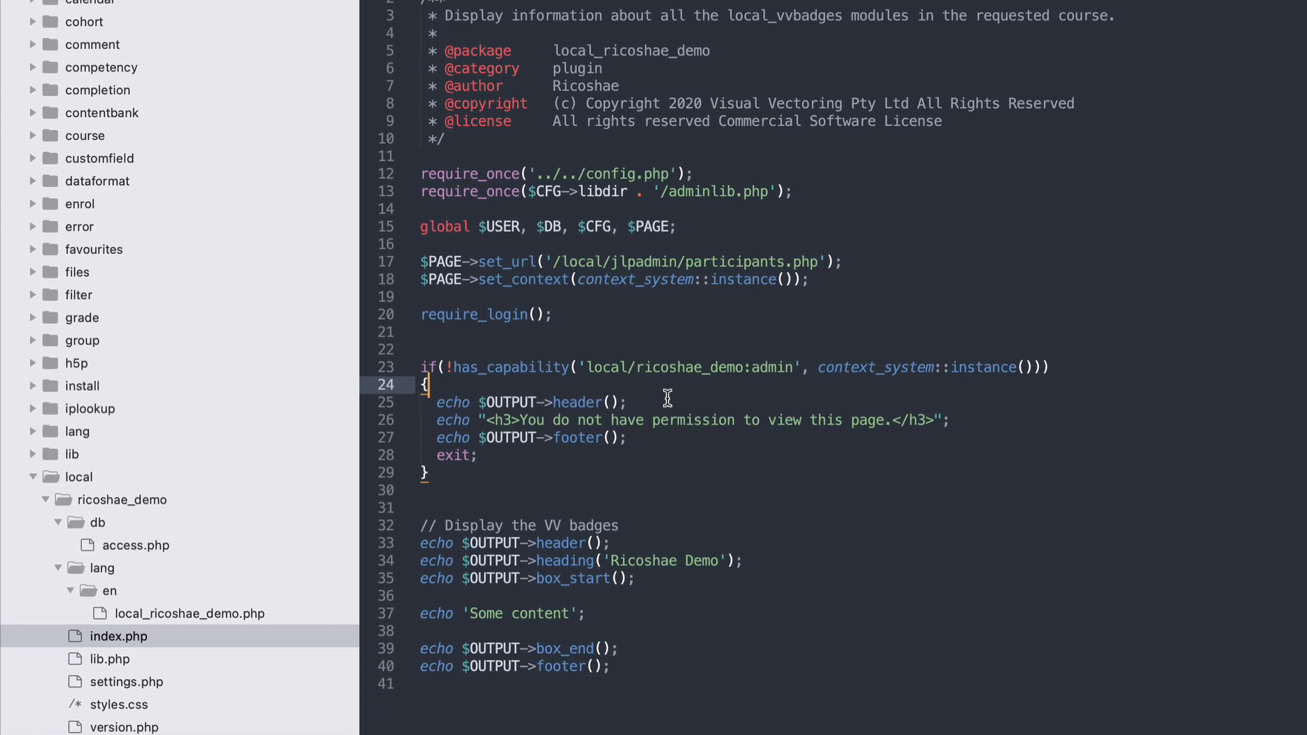
{"action": "left_click", "coordinate": [107, 672]}
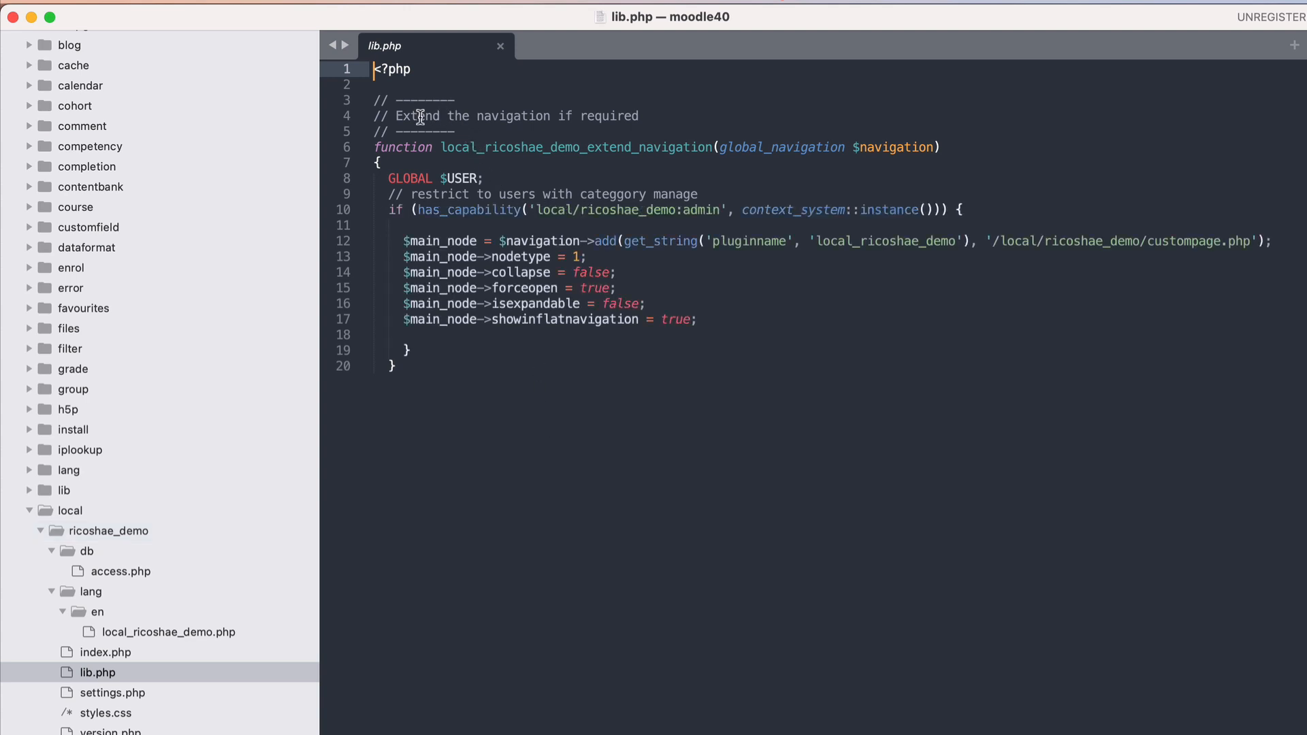
{"action": "double_click", "coordinate": [456, 148]}
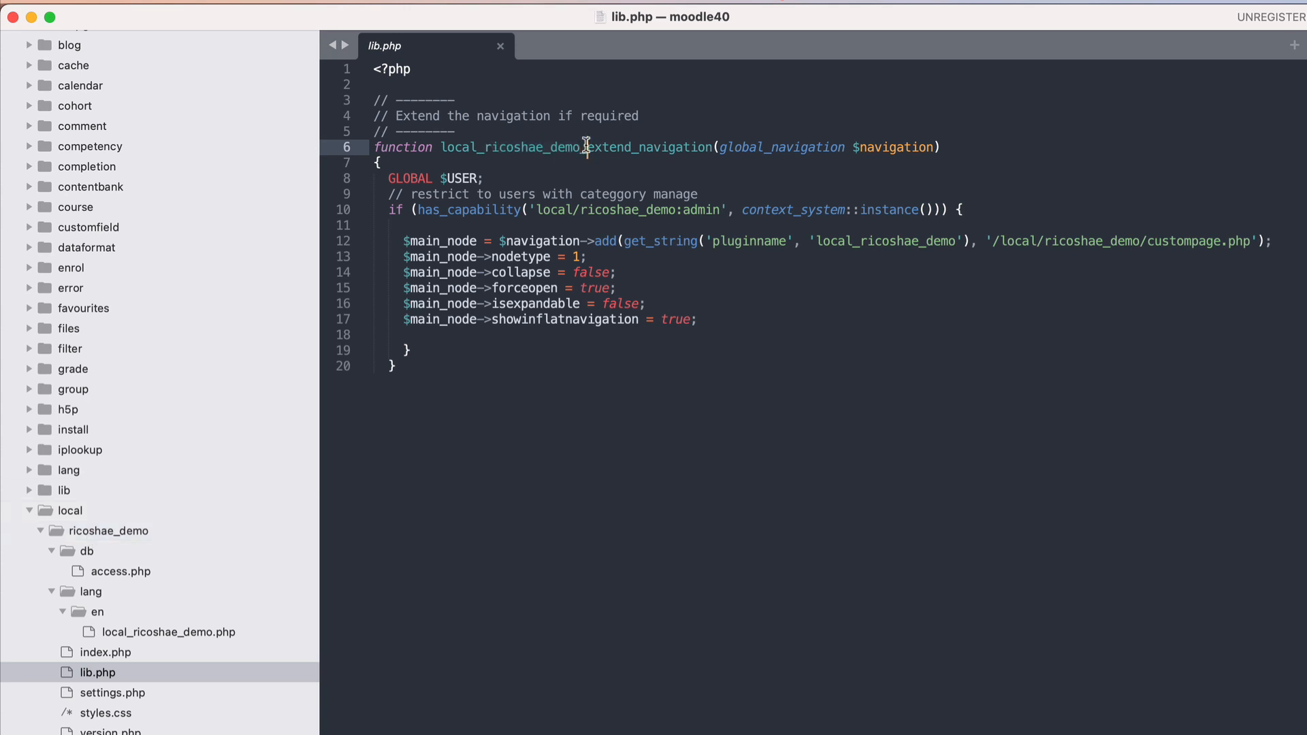
{"action": "double_click", "coordinate": [649, 148]}
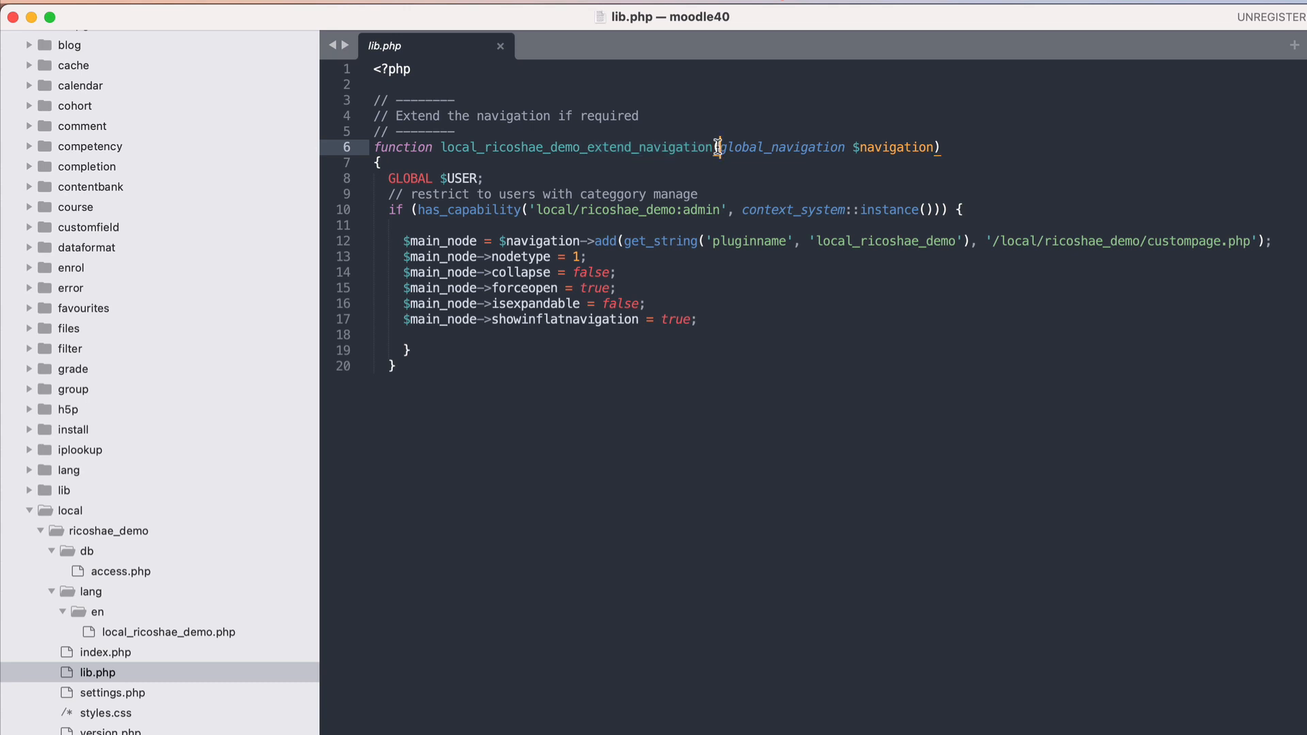
{"action": "double_click", "coordinate": [779, 148]}
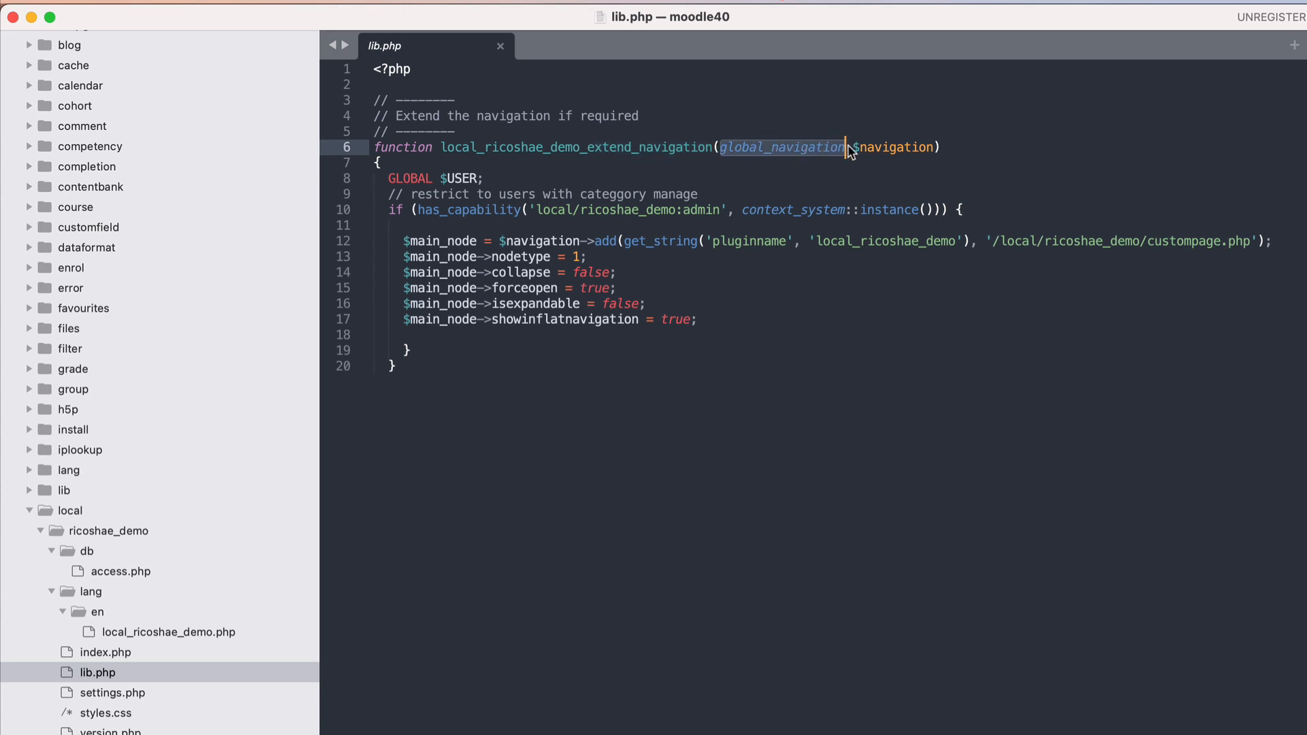
{"action": "double_click", "coordinate": [893, 148]}
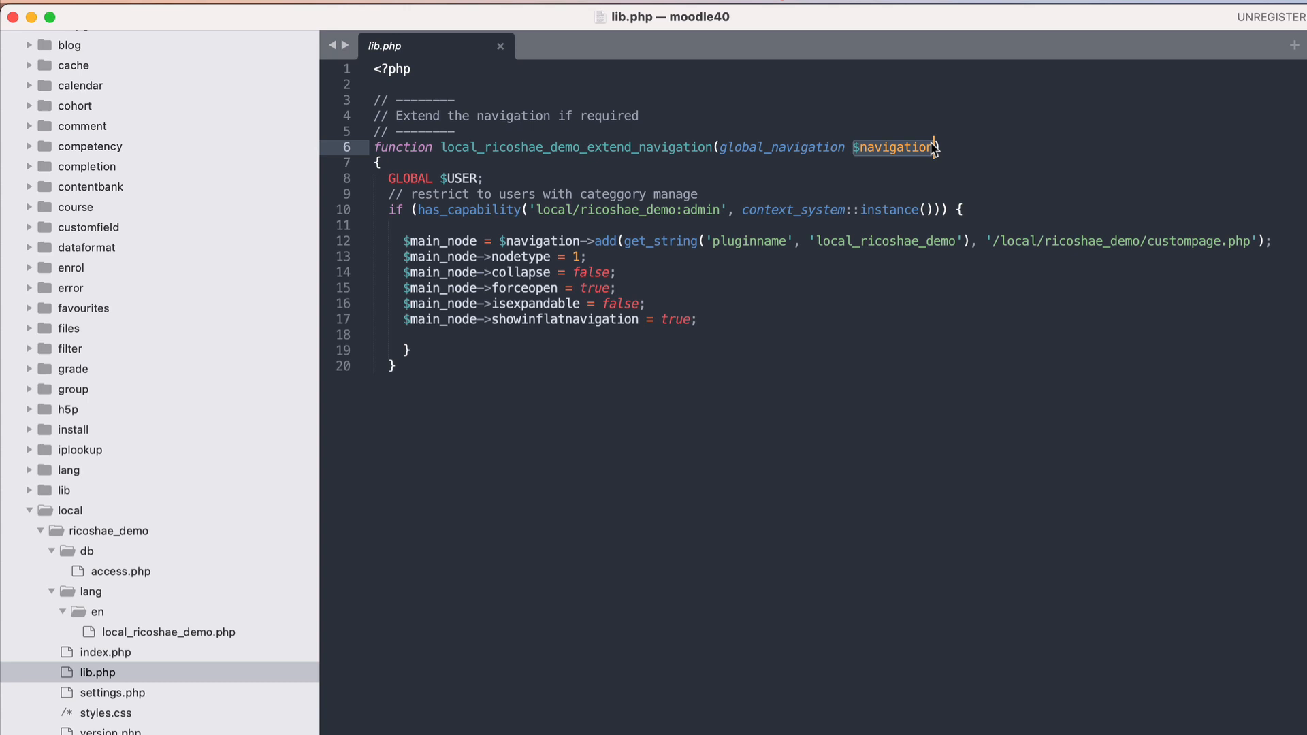
{"action": "left_click", "coordinate": [379, 163]}
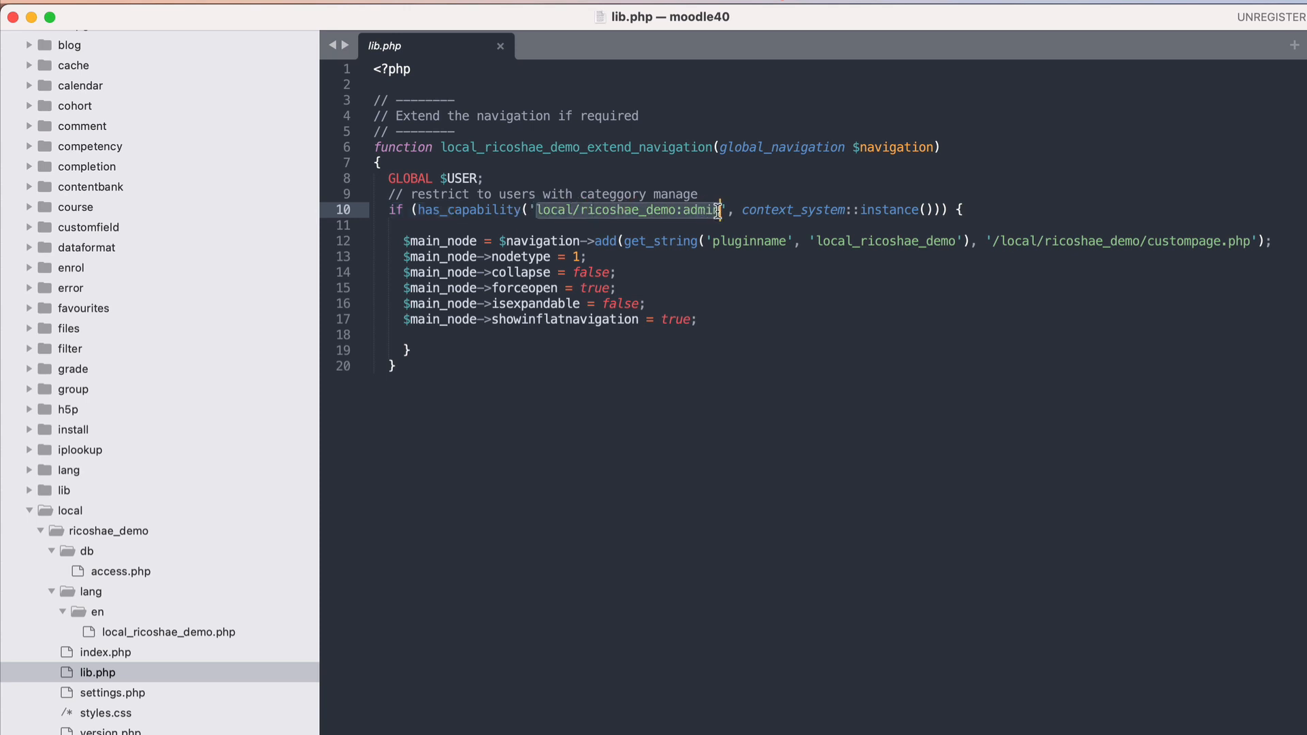
{"action": "left_click", "coordinate": [121, 571]}
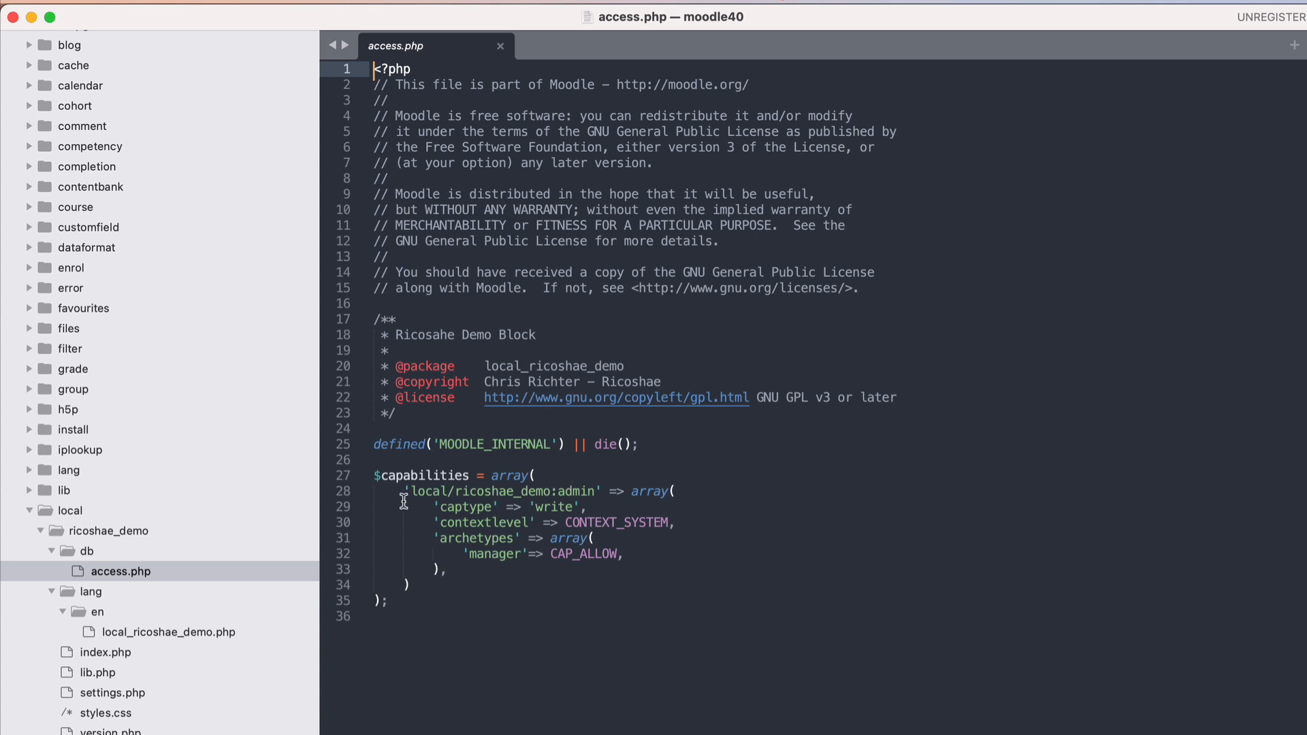
{"action": "double_click", "coordinate": [501, 490]}
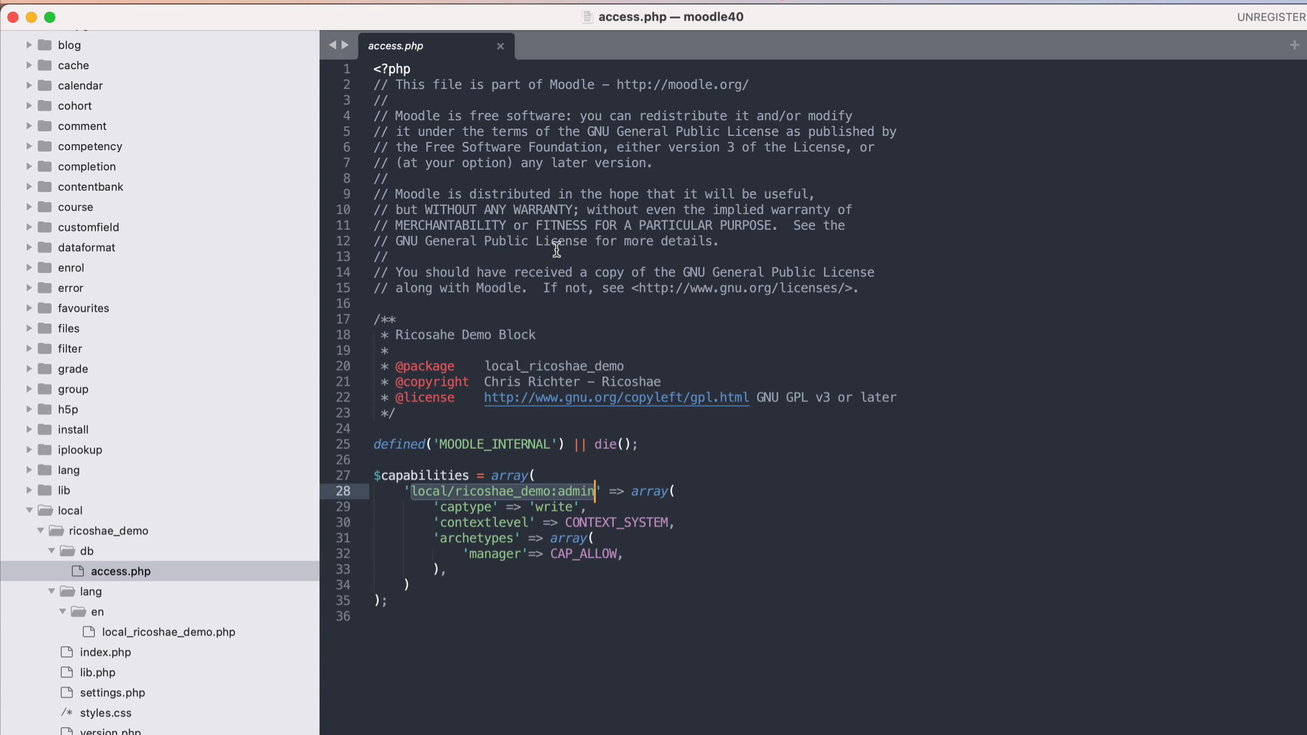
{"action": "left_click", "coordinate": [96, 672]}
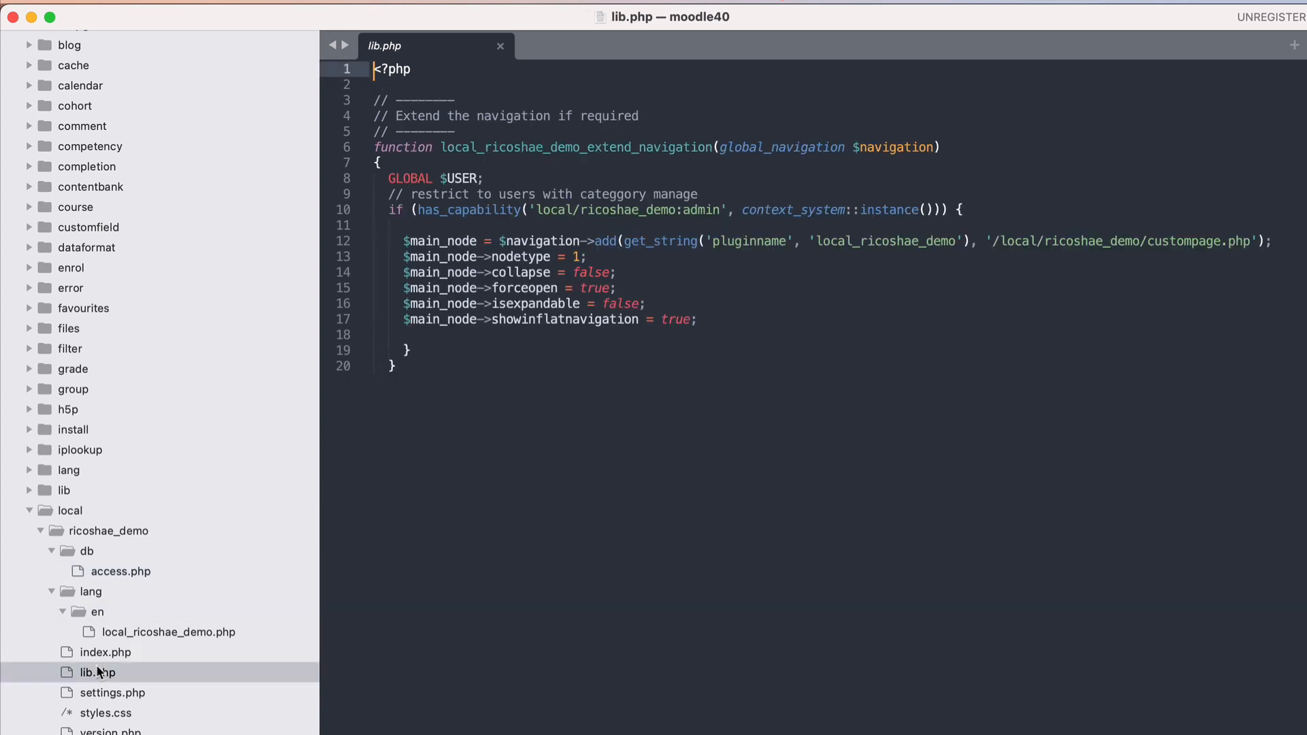
{"action": "left_click", "coordinate": [563, 226]}
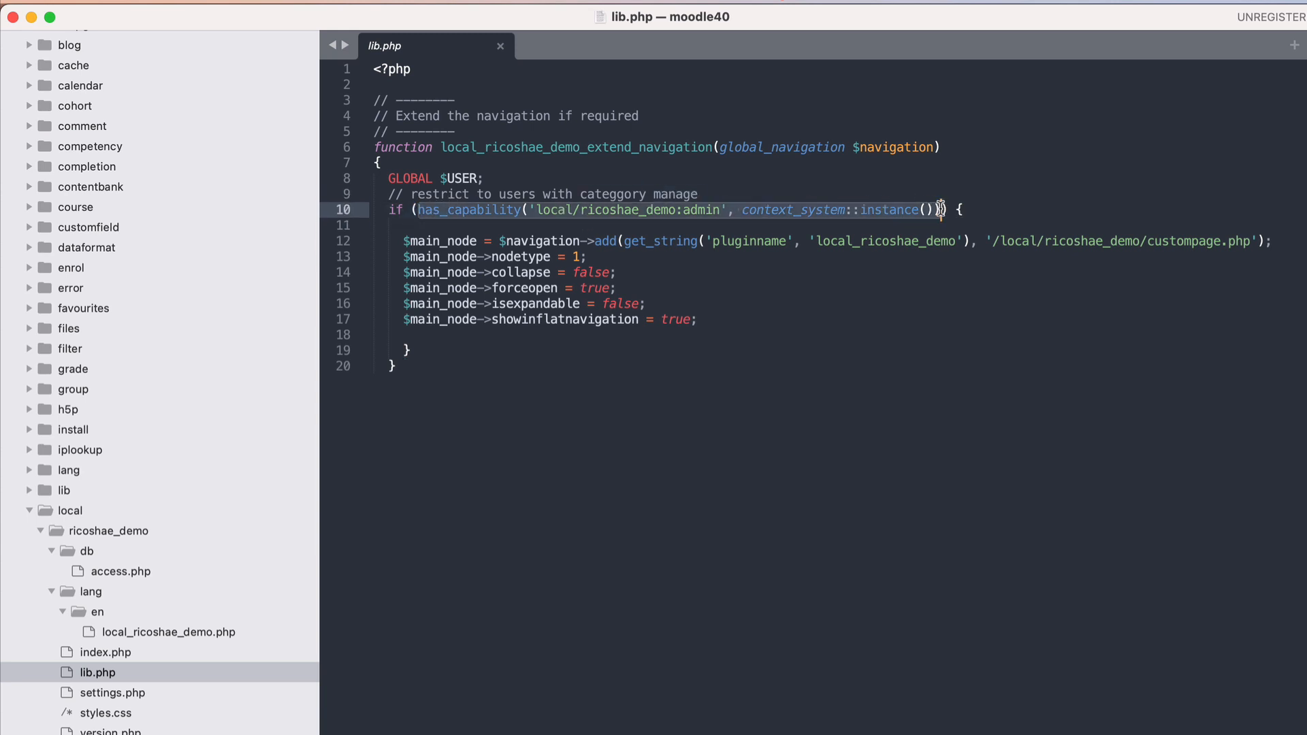
{"action": "type", "text": ")"}
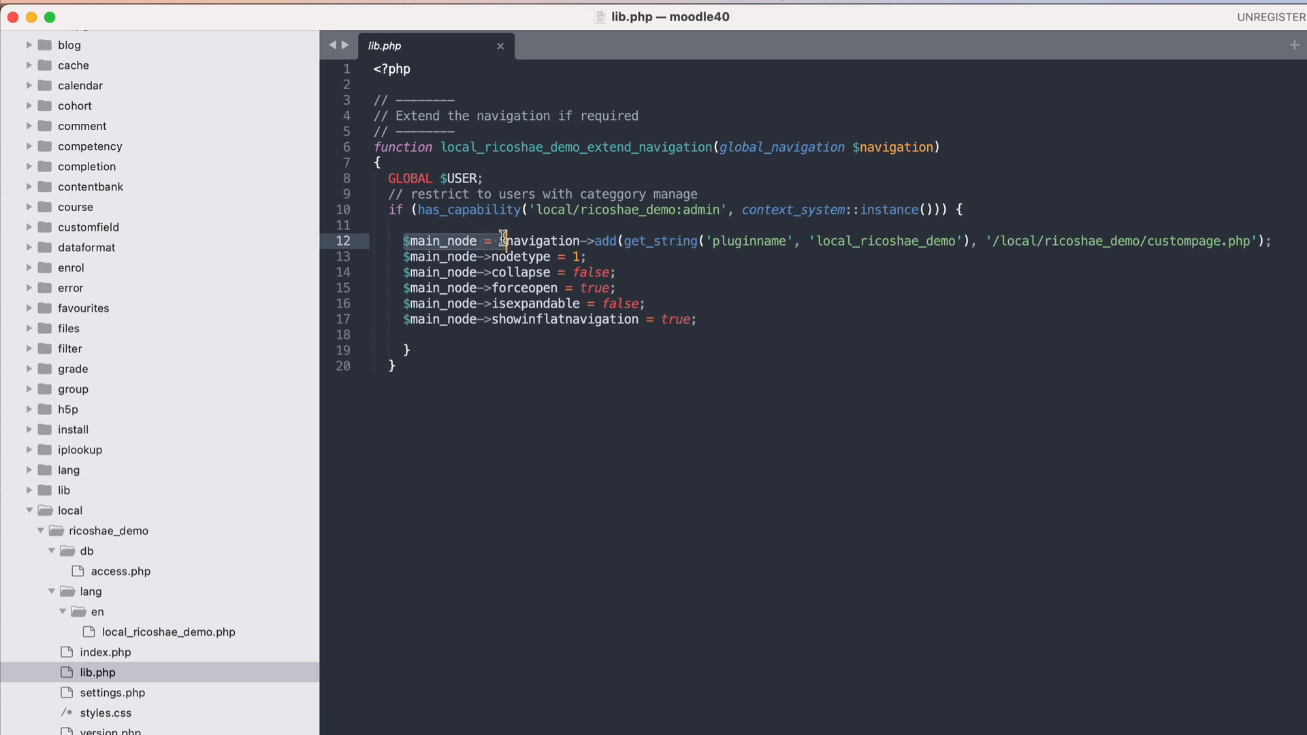
{"action": "double_click", "coordinate": [541, 241]}
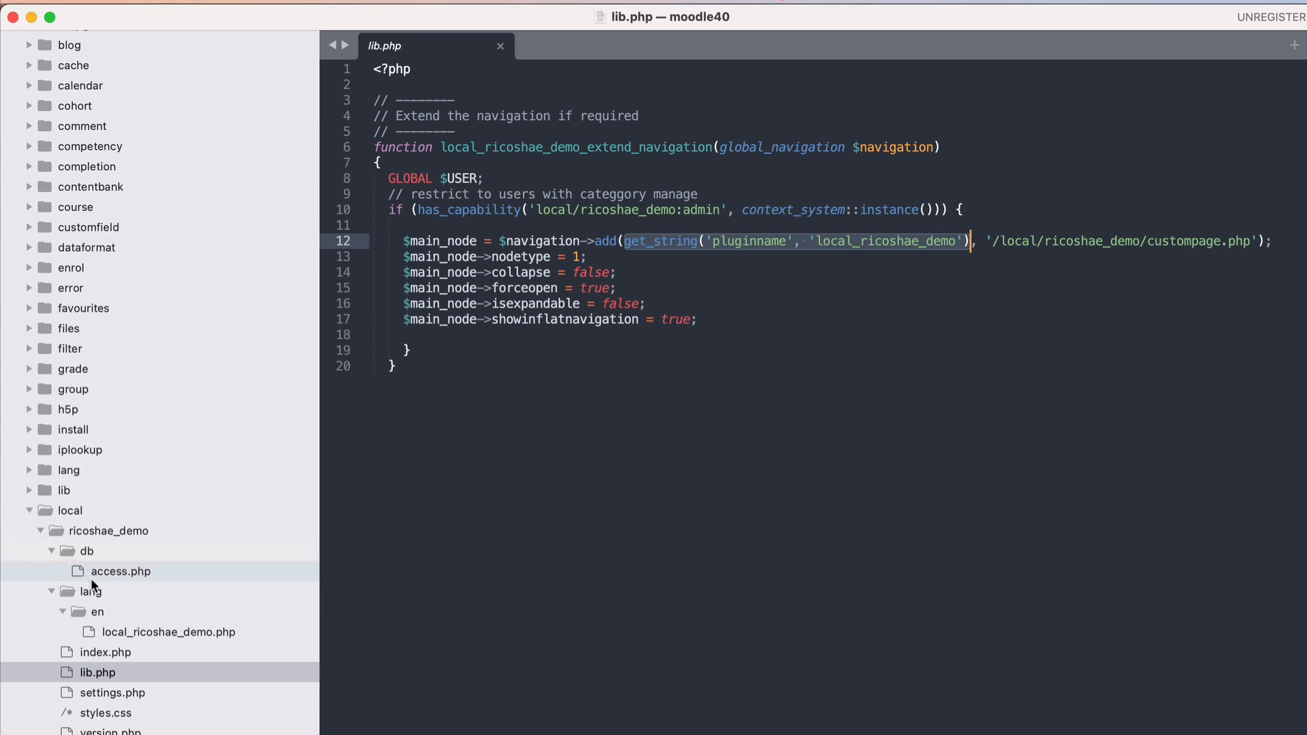
{"action": "left_click", "coordinate": [167, 632]}
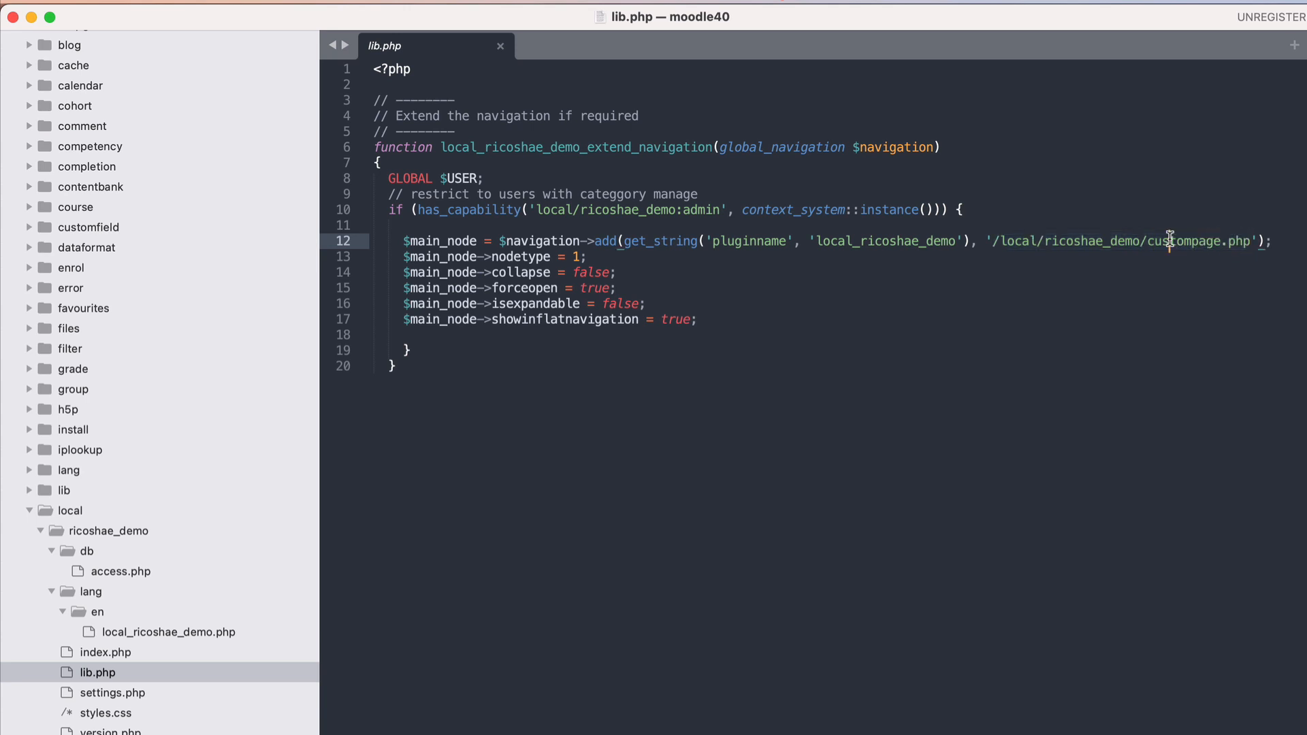
Change the $navigation->add URL from custompage.php to '/local/ricoshae_demo/'.
{"action": "type", "text": "index.php"}
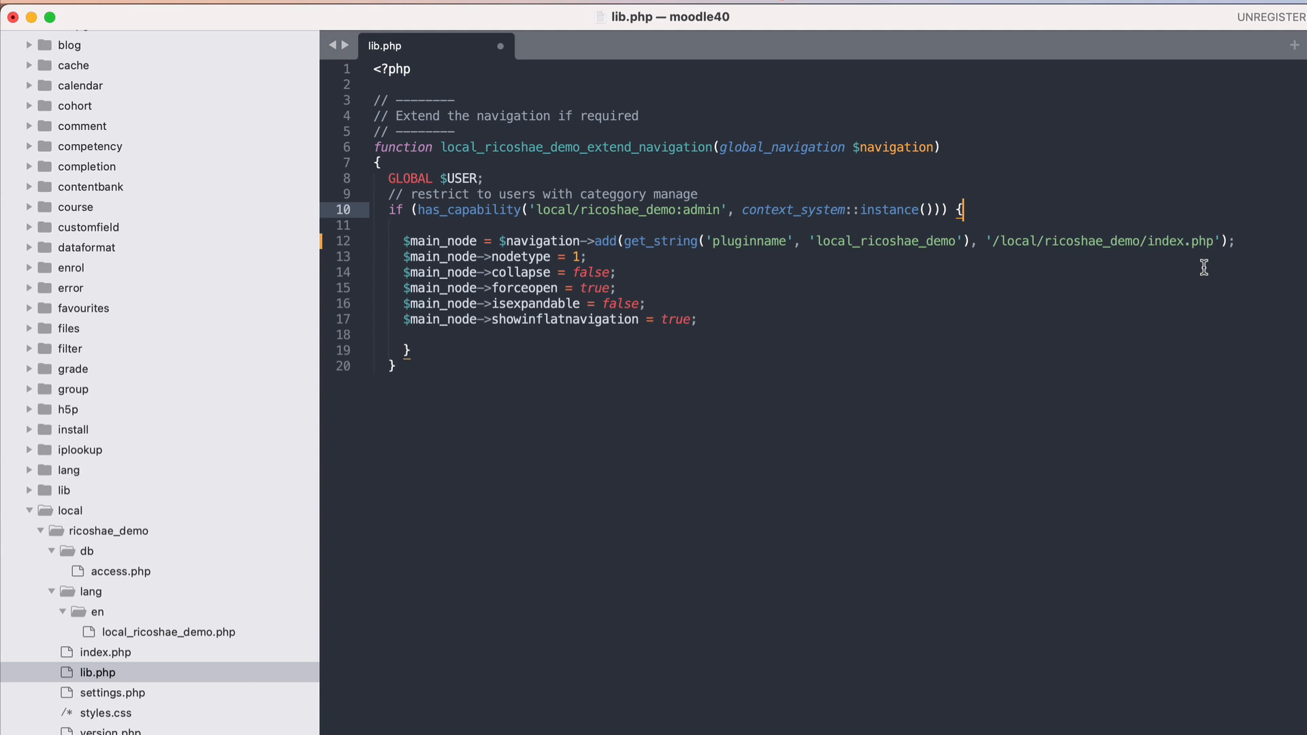
{"action": "double_click", "coordinate": [1184, 241]}
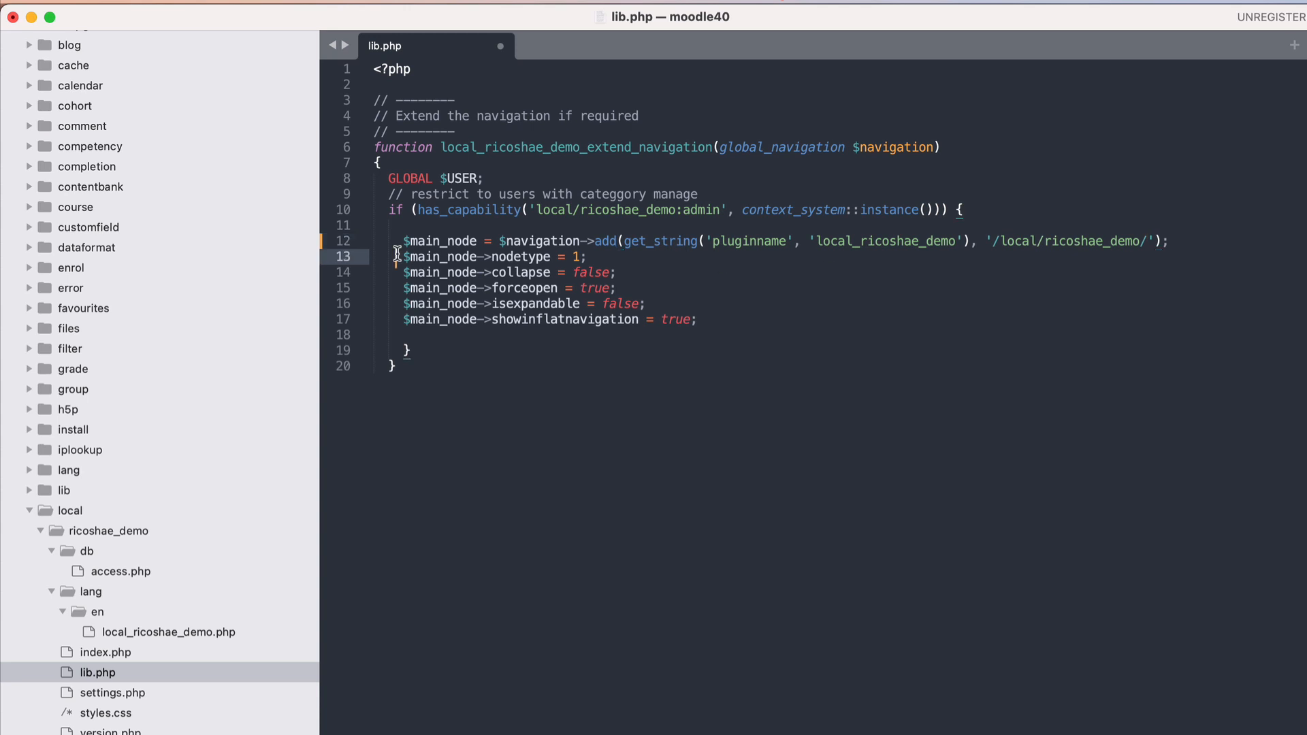
{"action": "left_click_drag", "start_coordinate": [398, 257], "coordinate": [697, 319]}
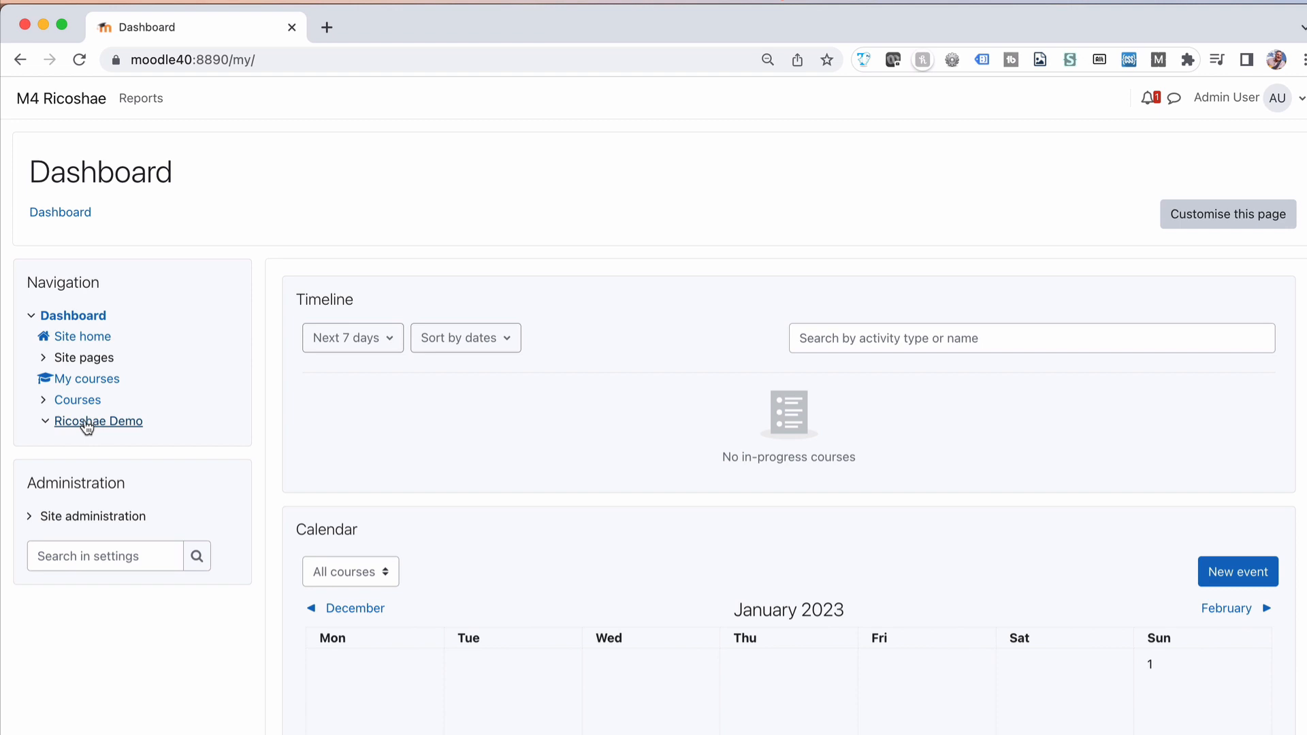
Follow the Ricoshae Demo link in the Dashboard Navigation block to the plugin page.
{"action": "left_click", "coordinate": [98, 420]}
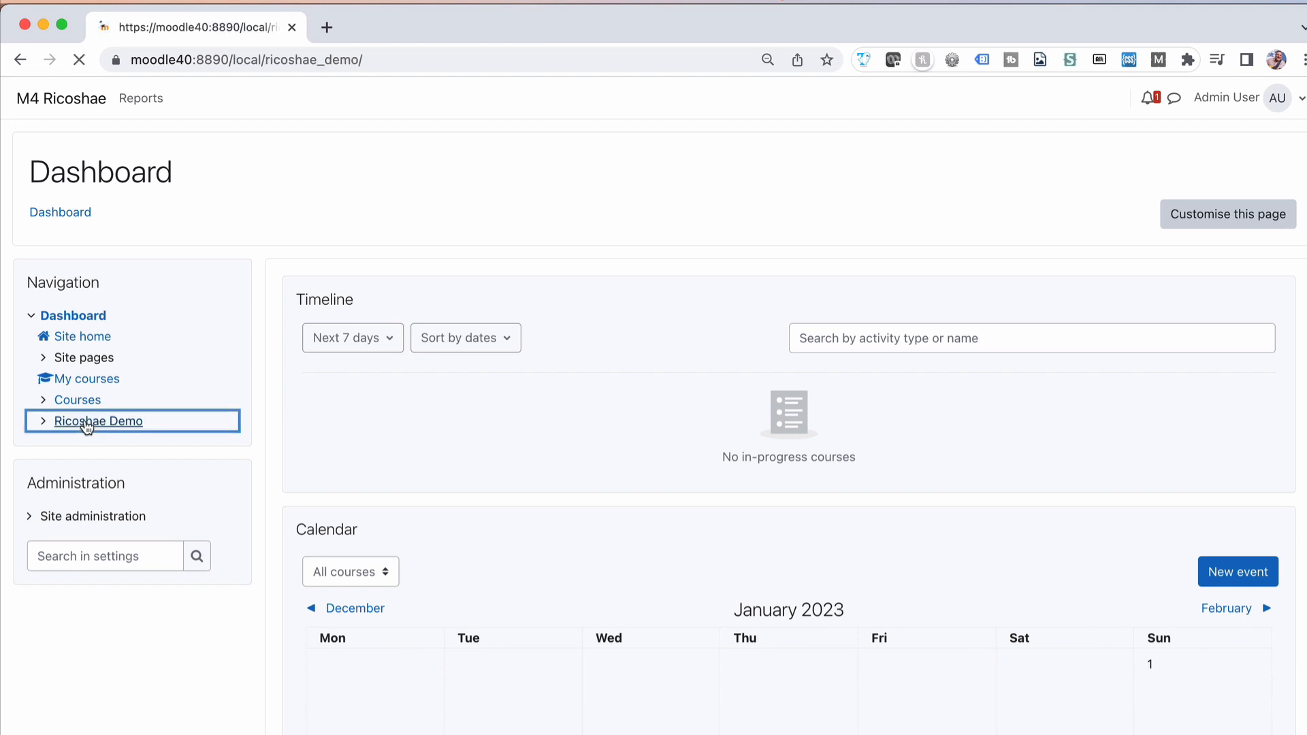
{"action": "left_click", "coordinate": [98, 420]}
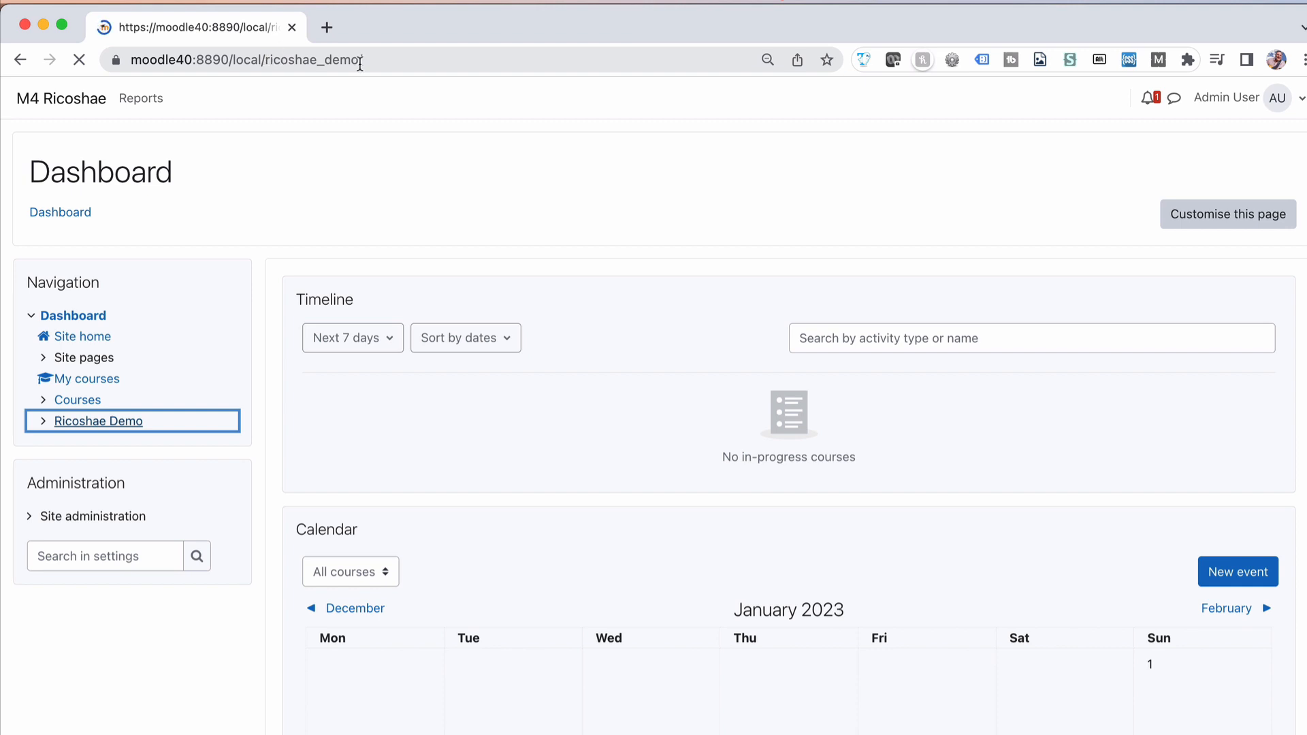
{"action": "left_click", "coordinate": [98, 421]}
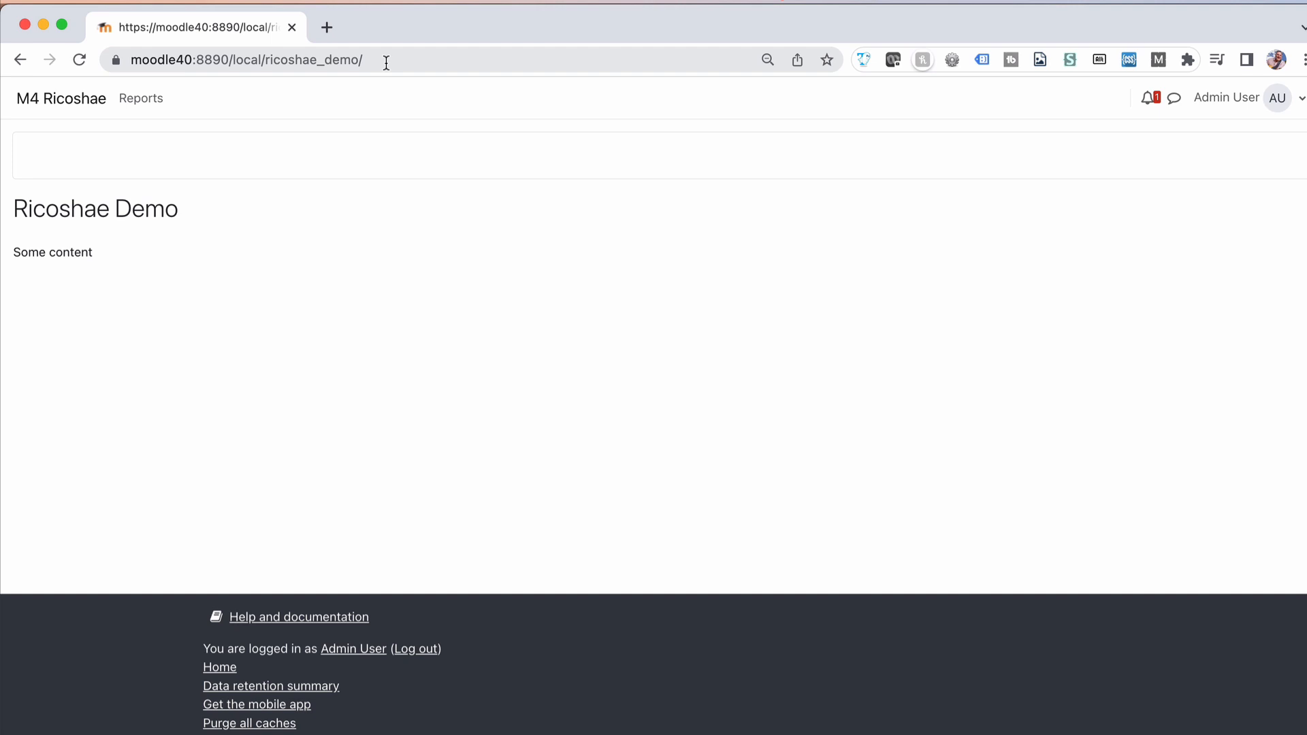